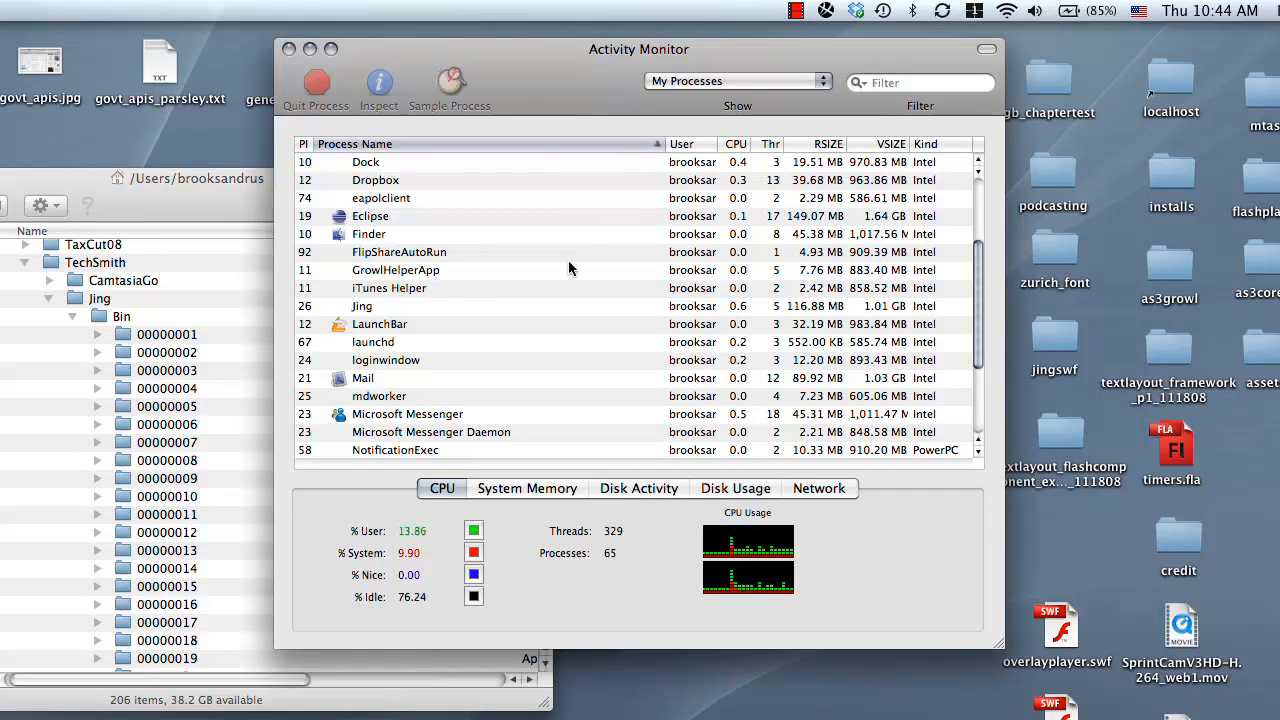
- Highlight the Jing row in My Processes to show its ~117 MB real memory
left_click(362, 306)
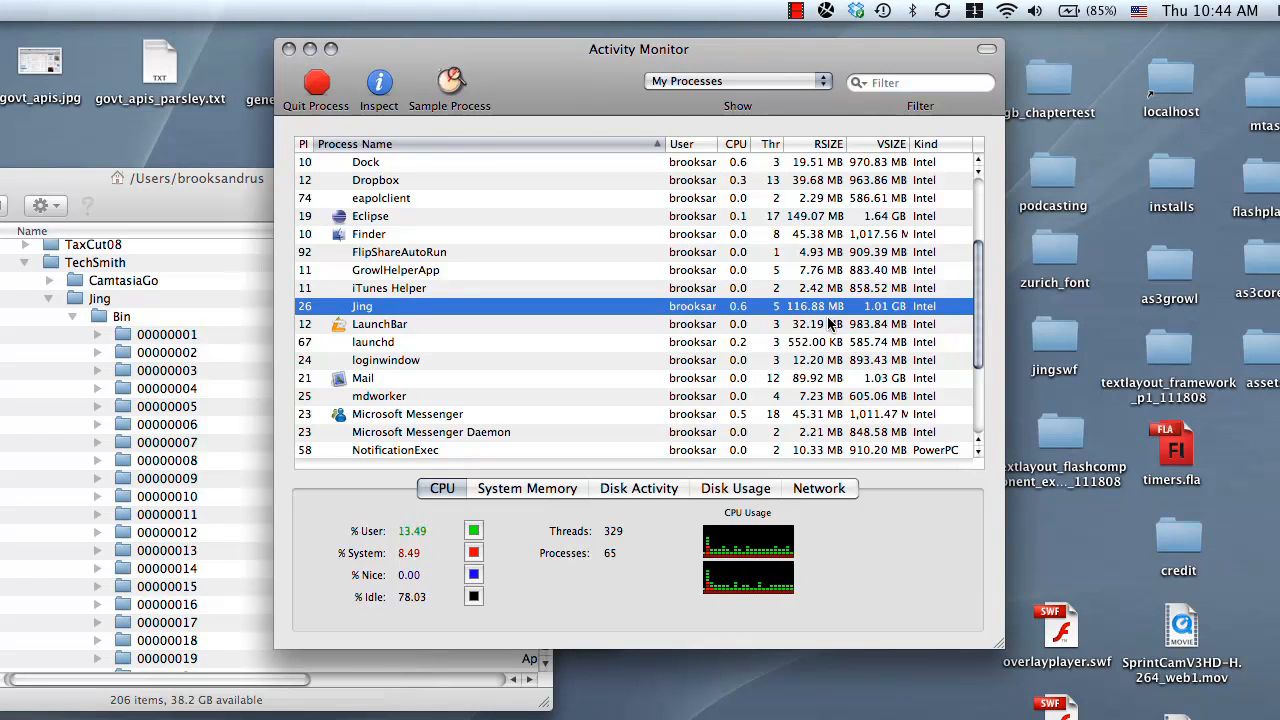
mouse_move(848, 330)
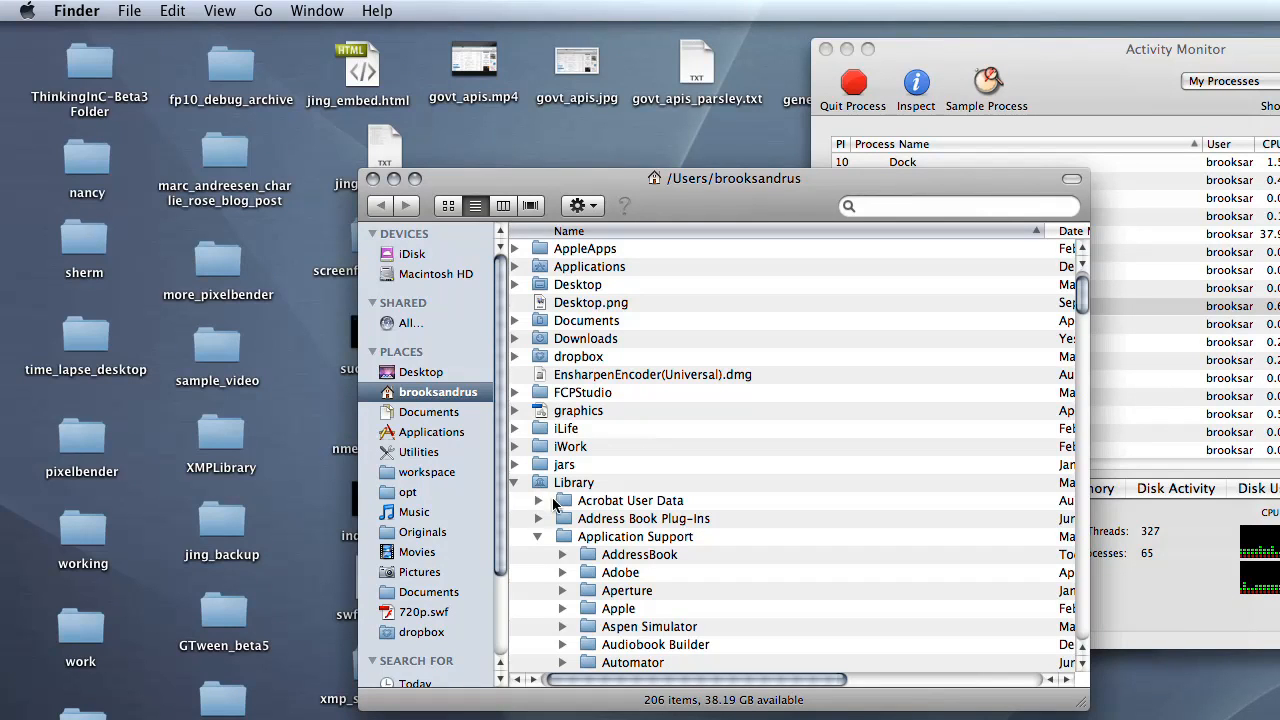
mouse_move(648, 548)
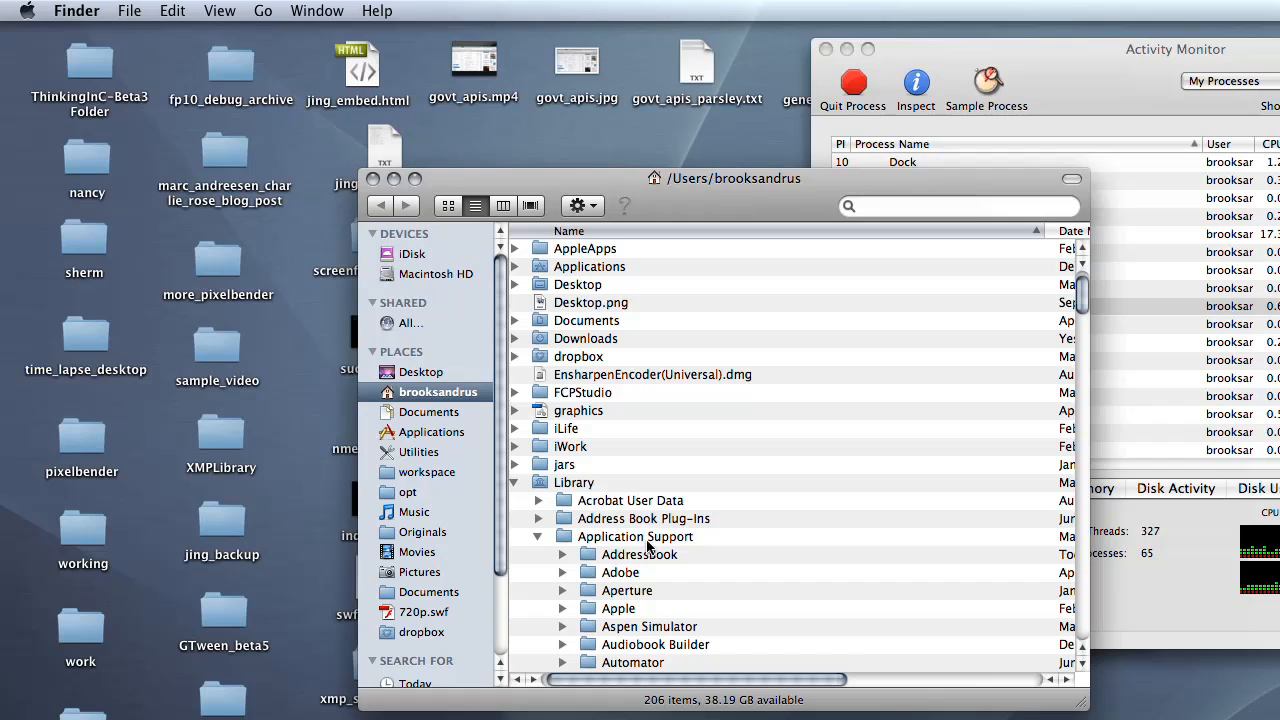
- Bring Application Support › TechSmith › Jing into view and select its collapsed Bin folder
scroll("down", 3)
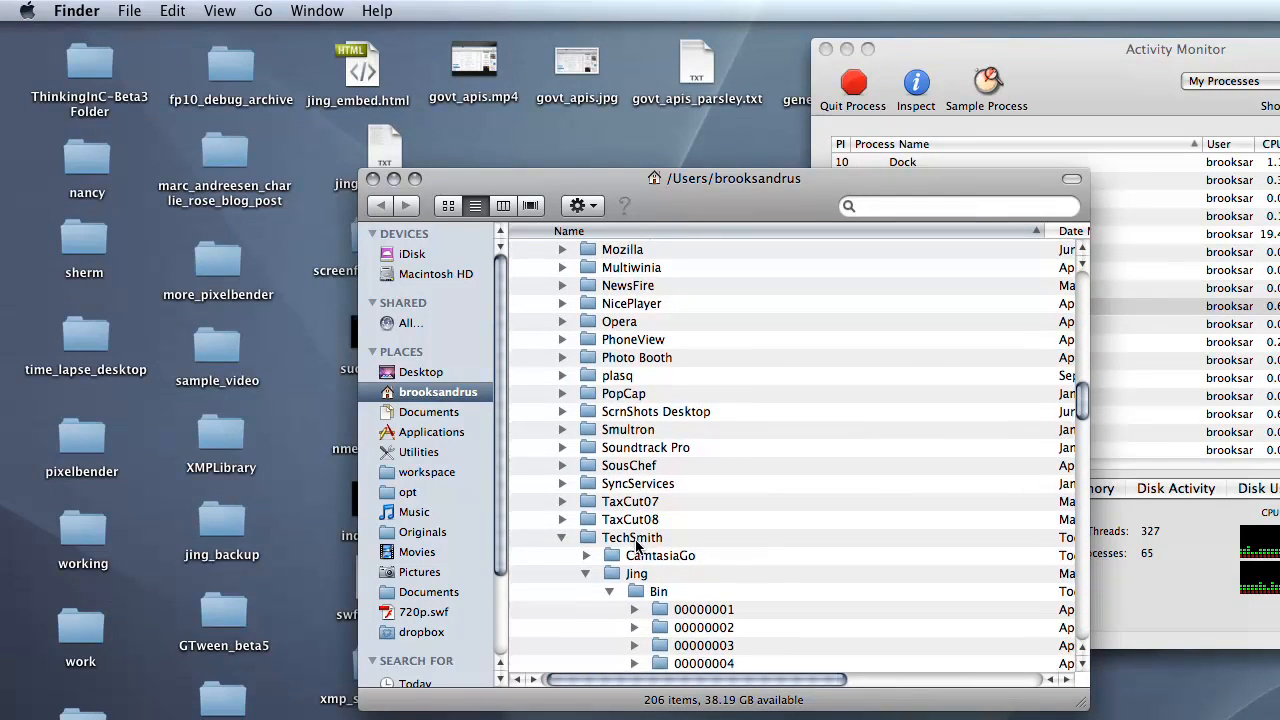
scroll("down", 3)
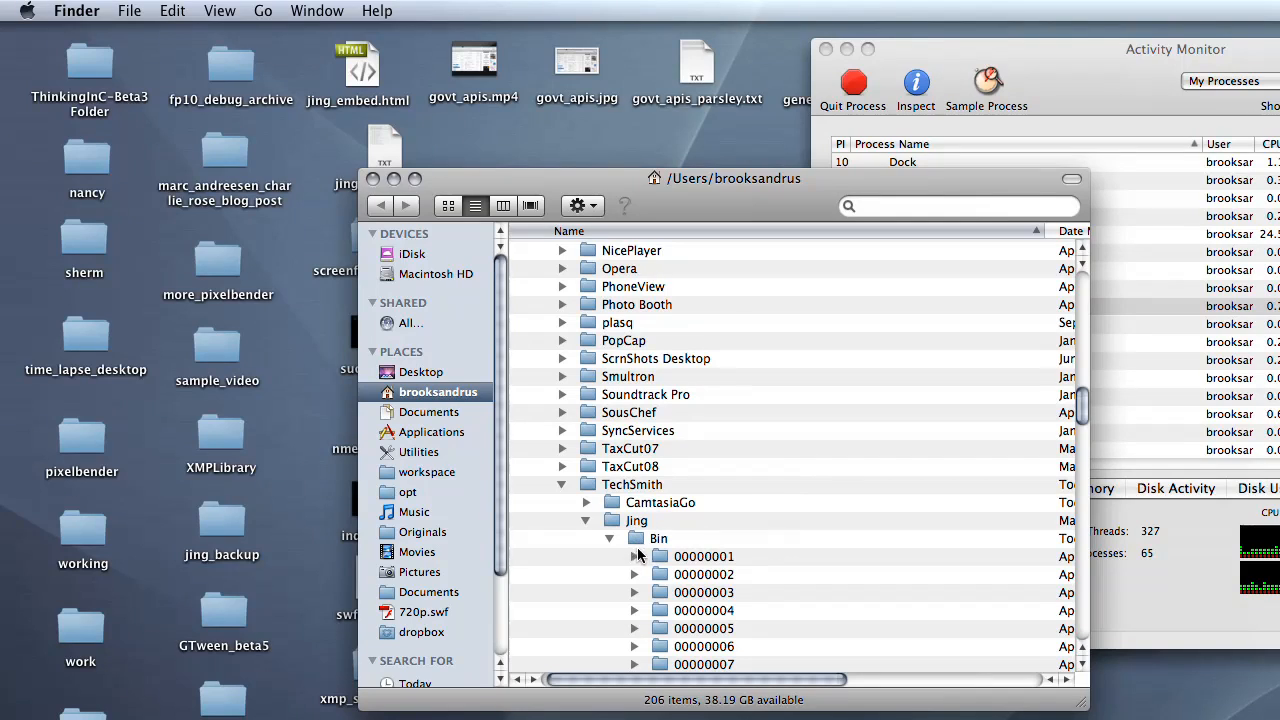
left_click(610, 538)
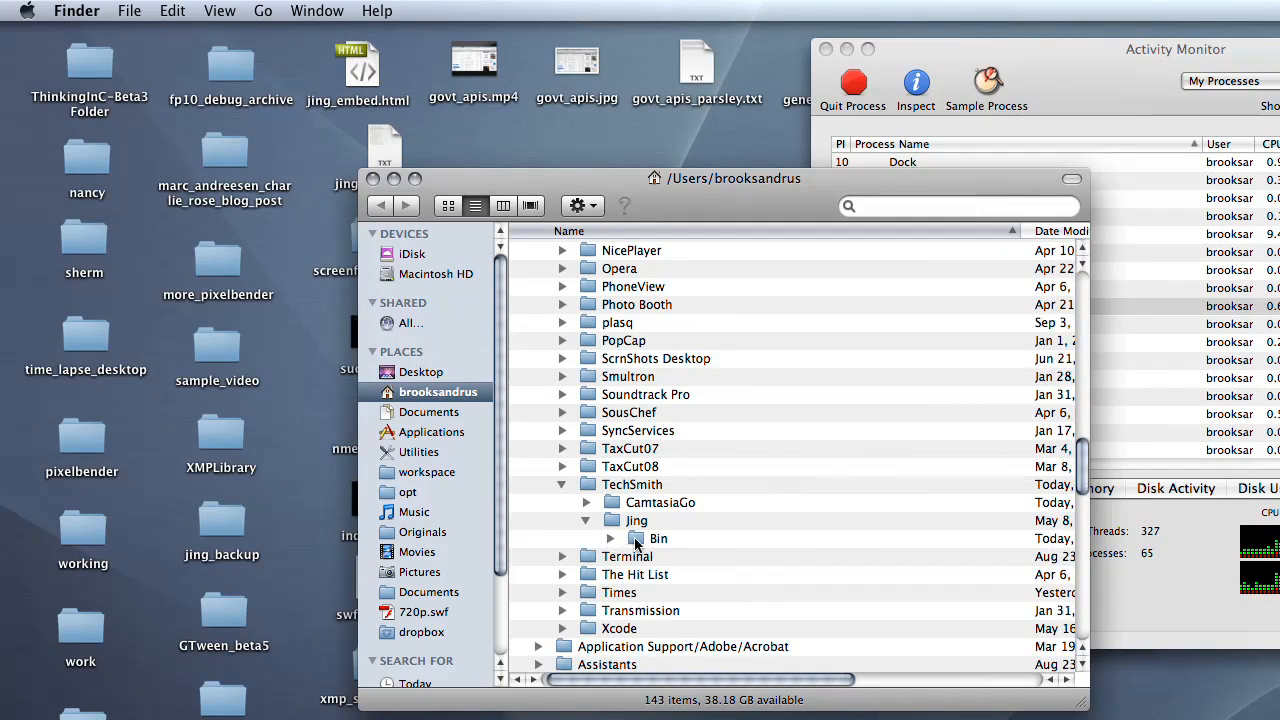
left_click(658, 538)
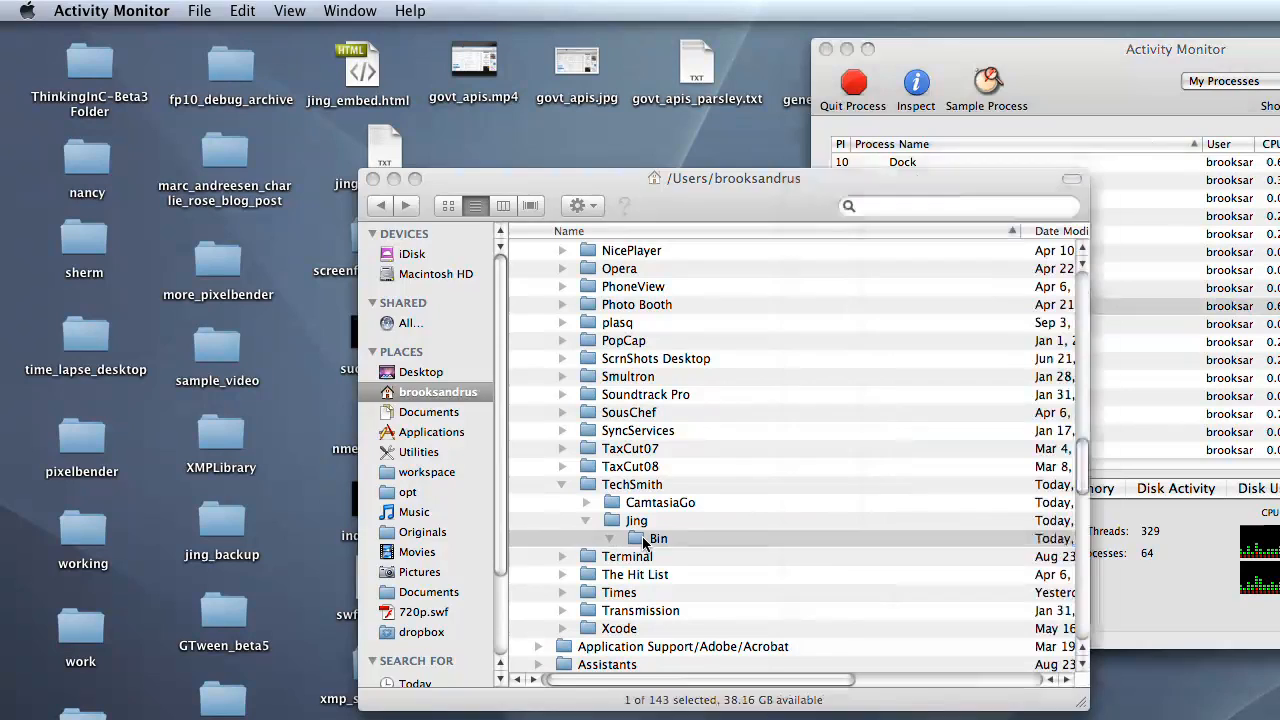
- Inspect the Desktop Bin's folder 00000001 (.info, .mp4, .tmb files), selecting the .tmb, then collapse it
left_click(660, 538)
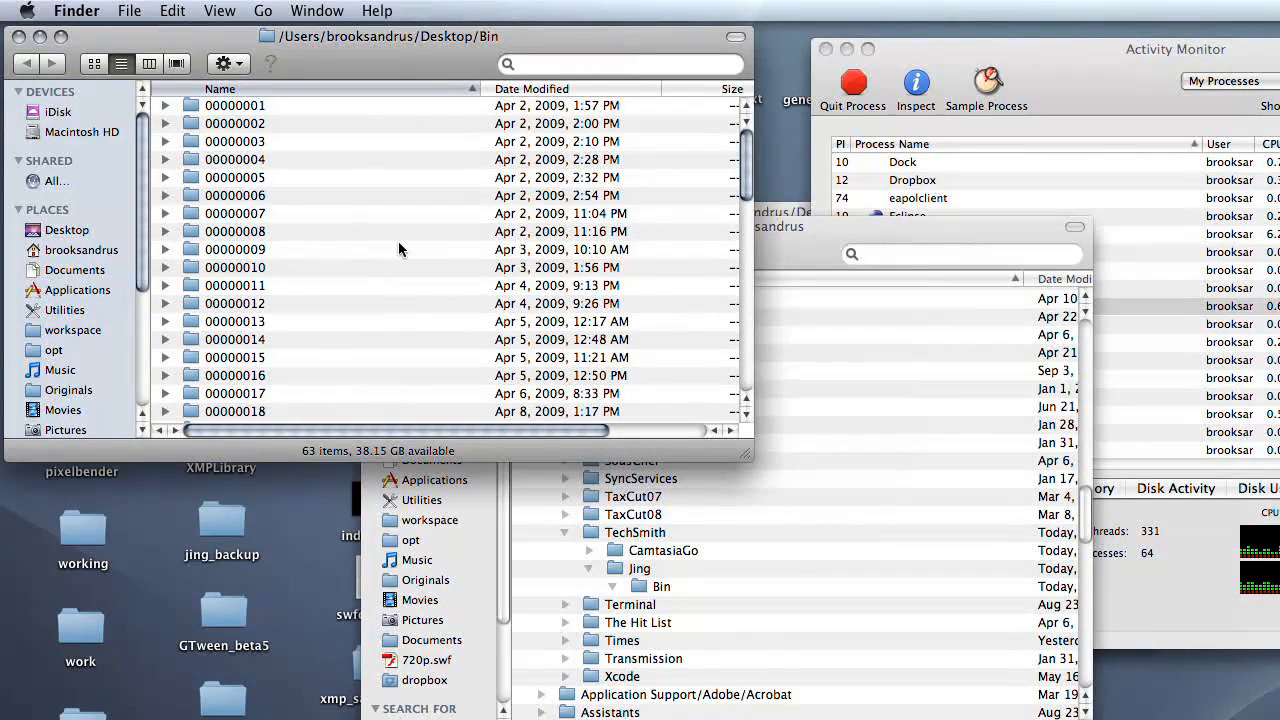
left_click(168, 104)
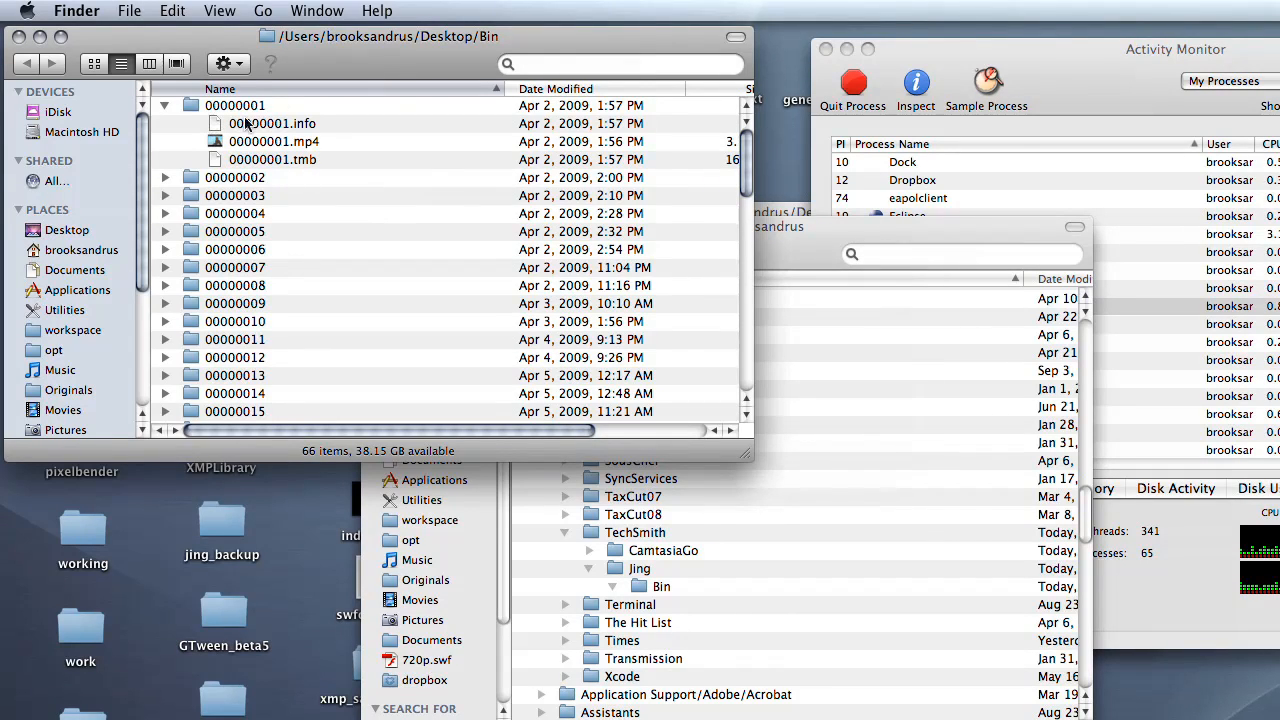
mouse_move(304, 132)
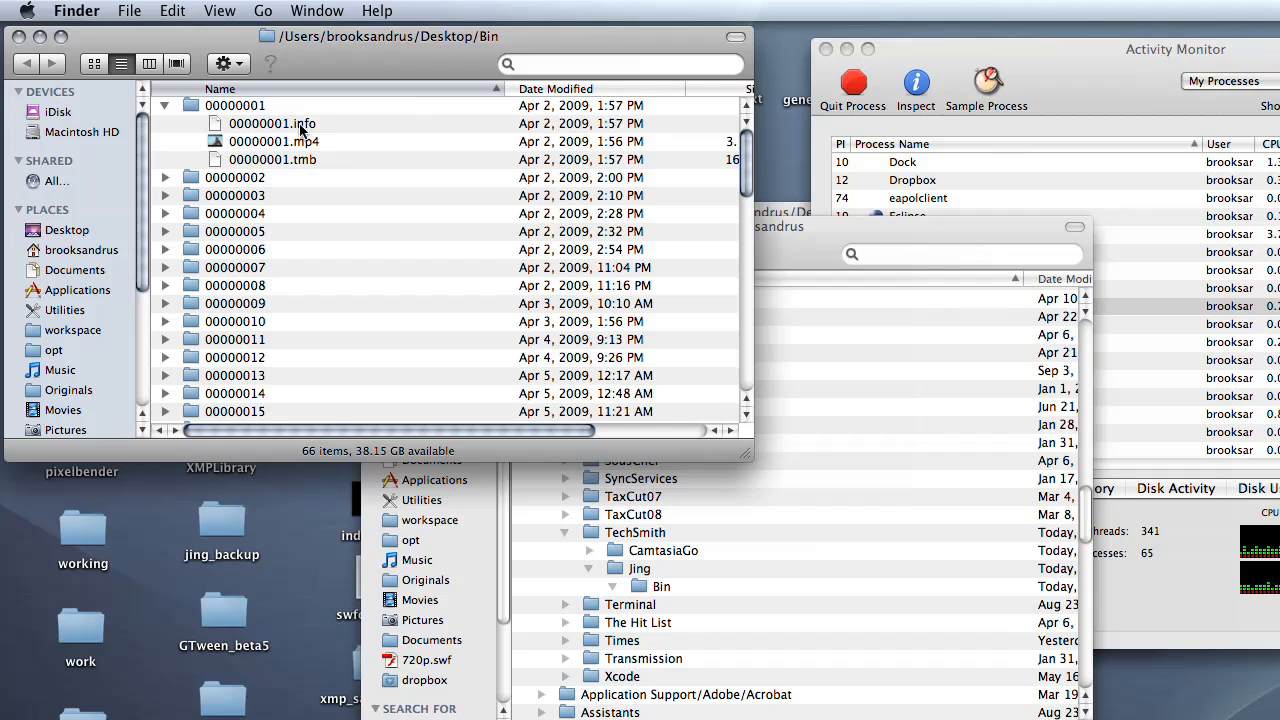
mouse_move(304, 160)
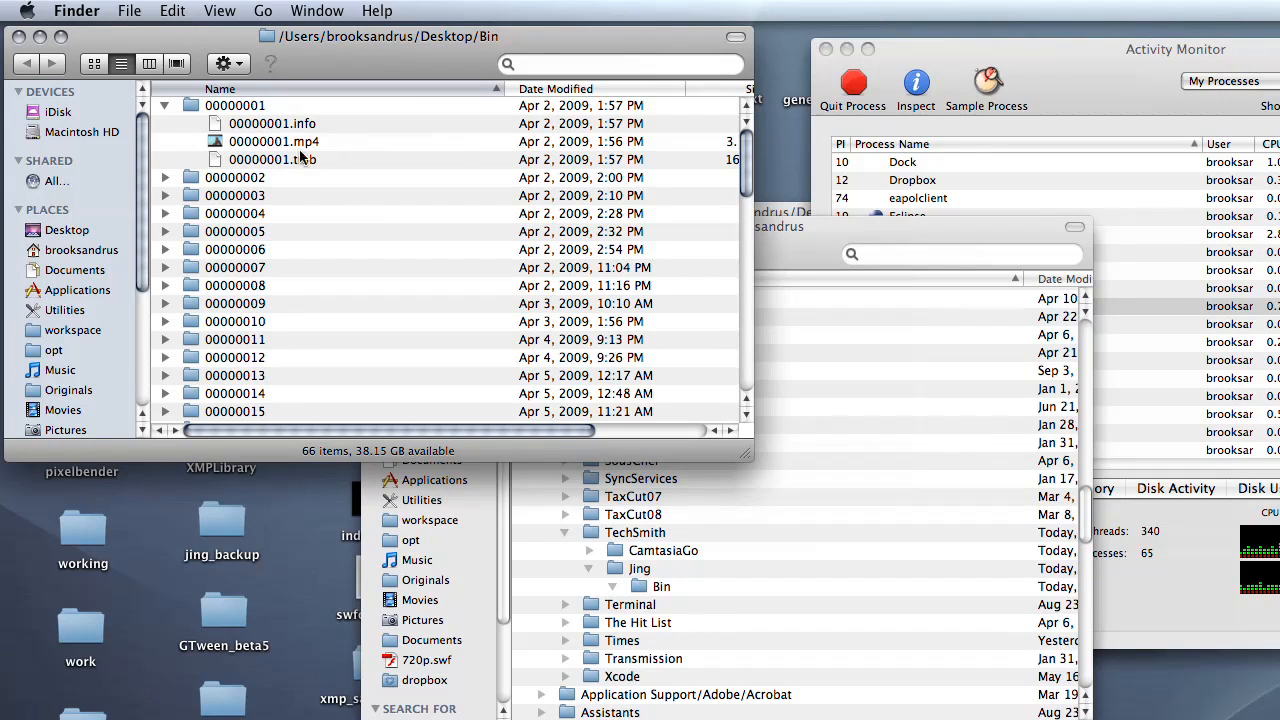
left_click(272, 160)
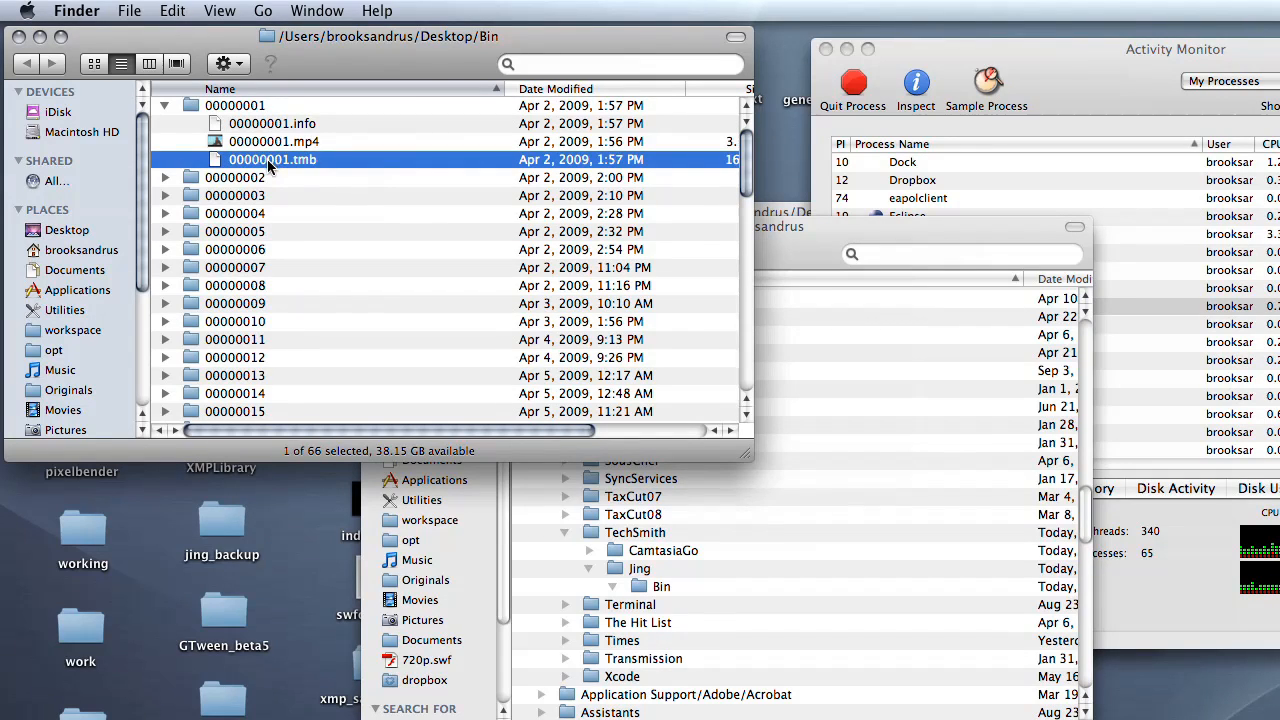
mouse_move(344, 170)
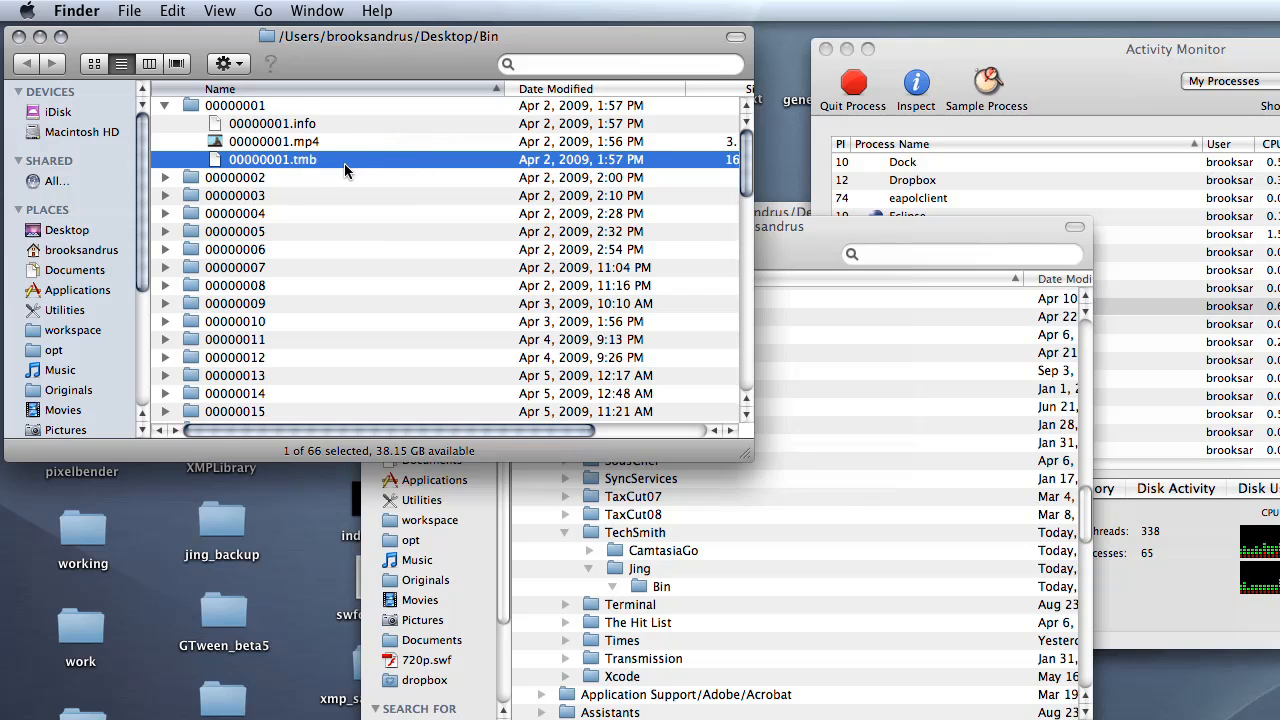
mouse_move(172, 116)
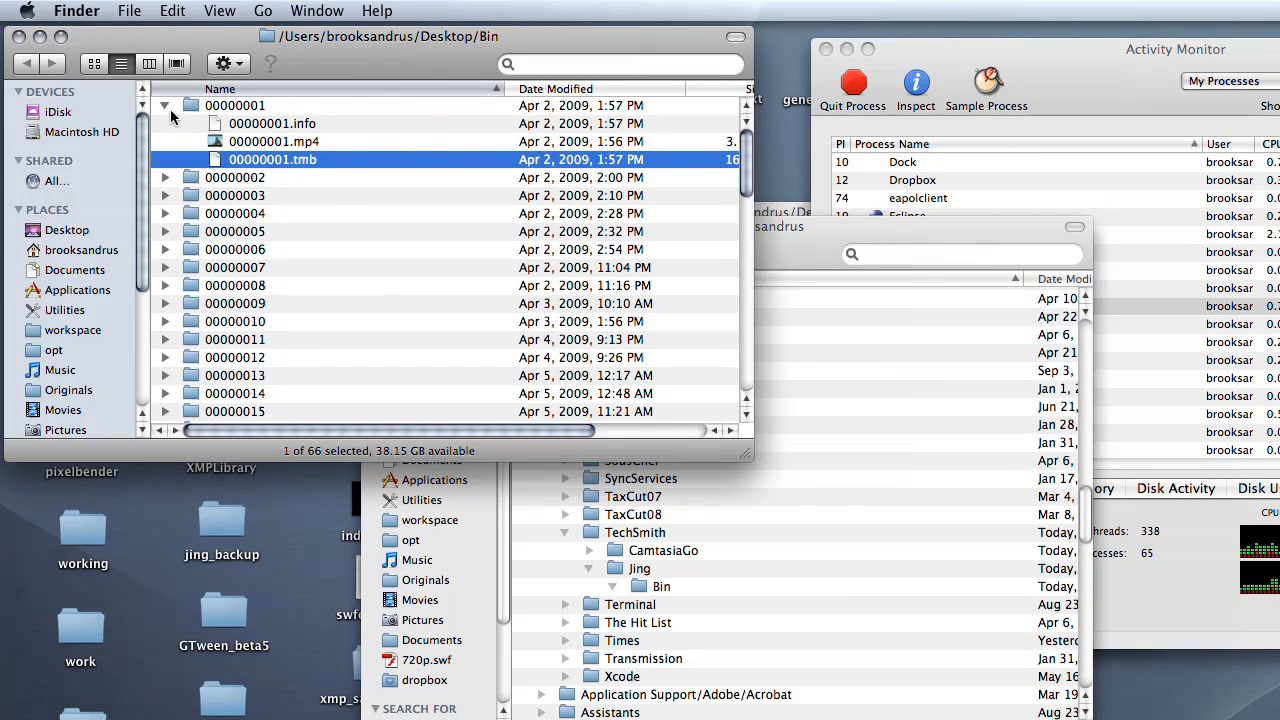
left_click(164, 104)
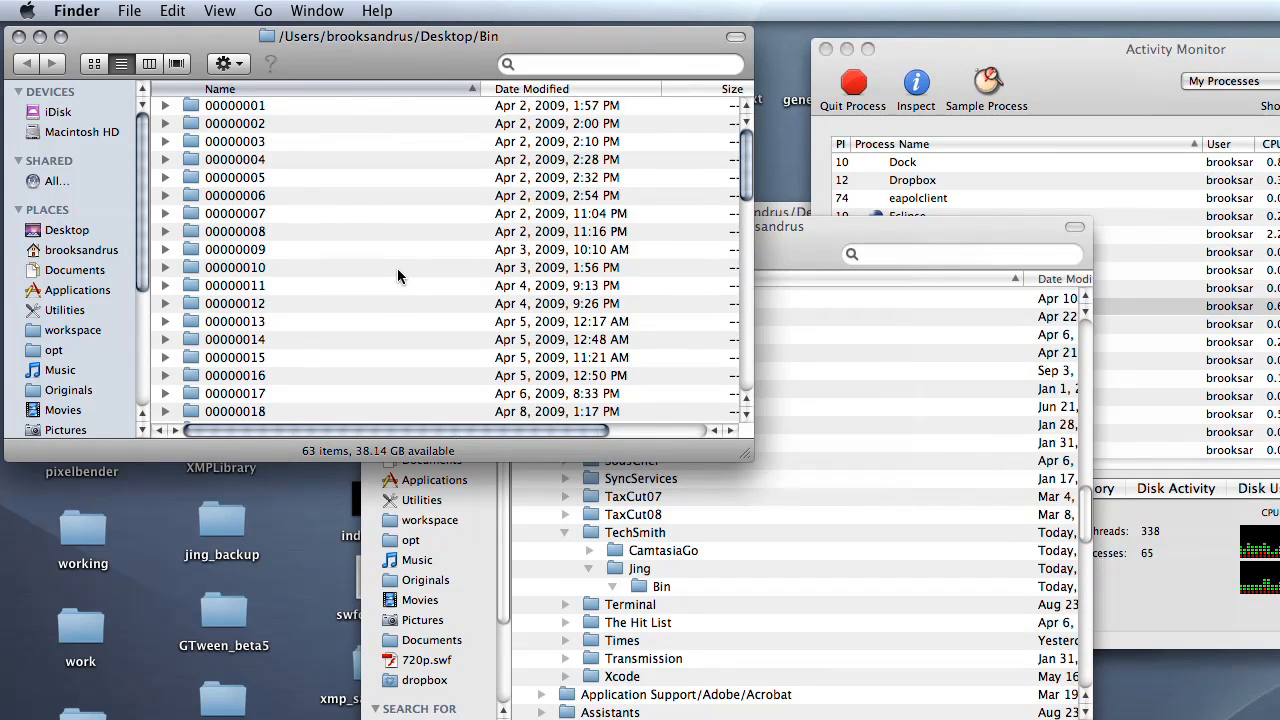
mouse_move(564, 194)
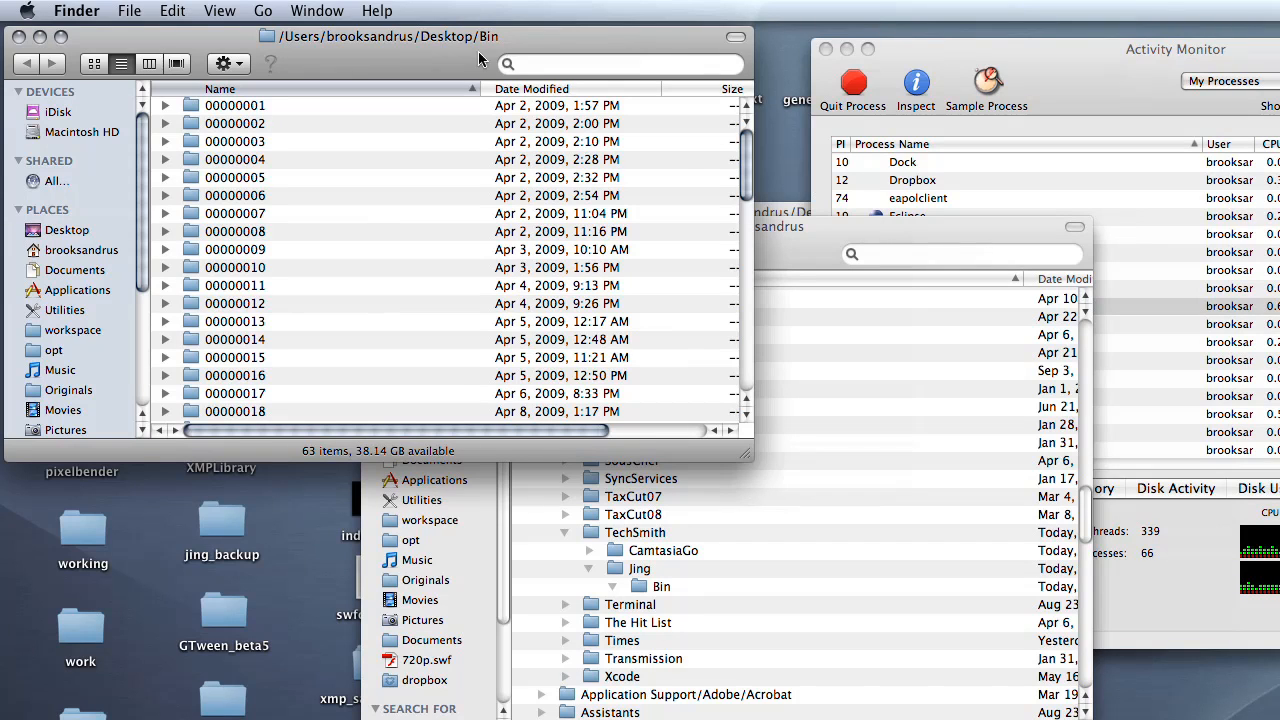
mouse_move(724, 188)
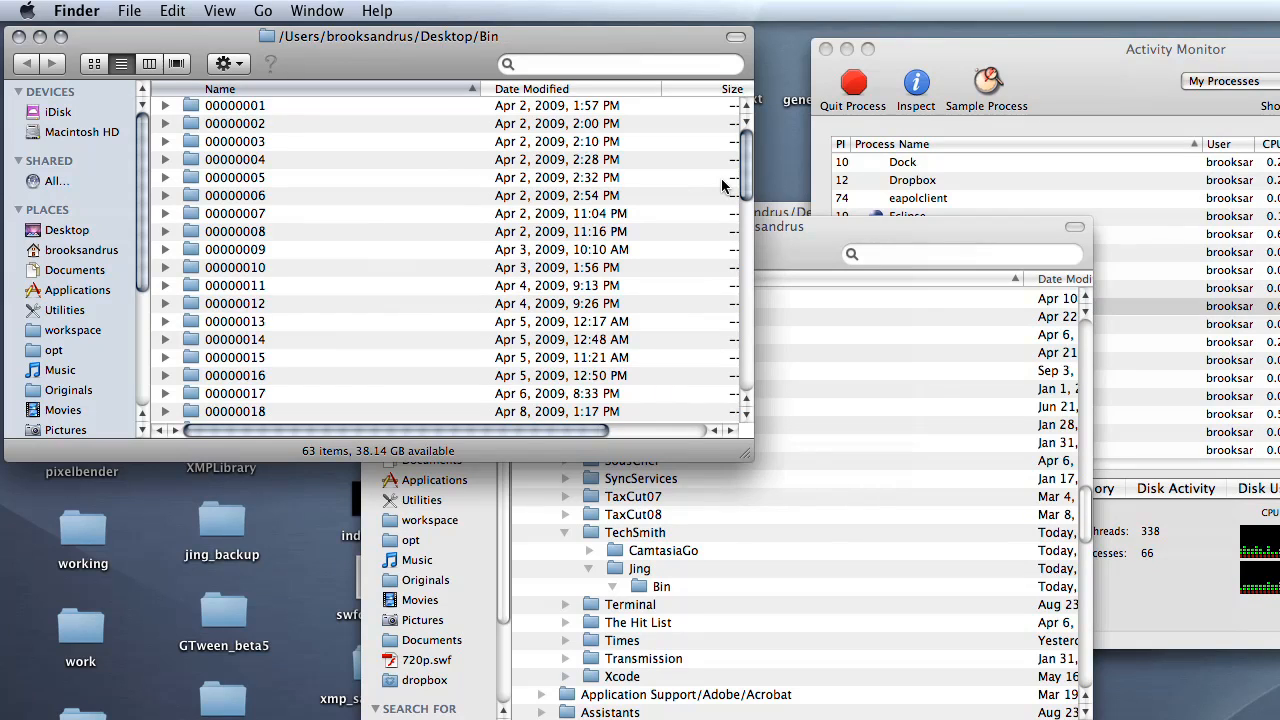
mouse_move(900, 164)
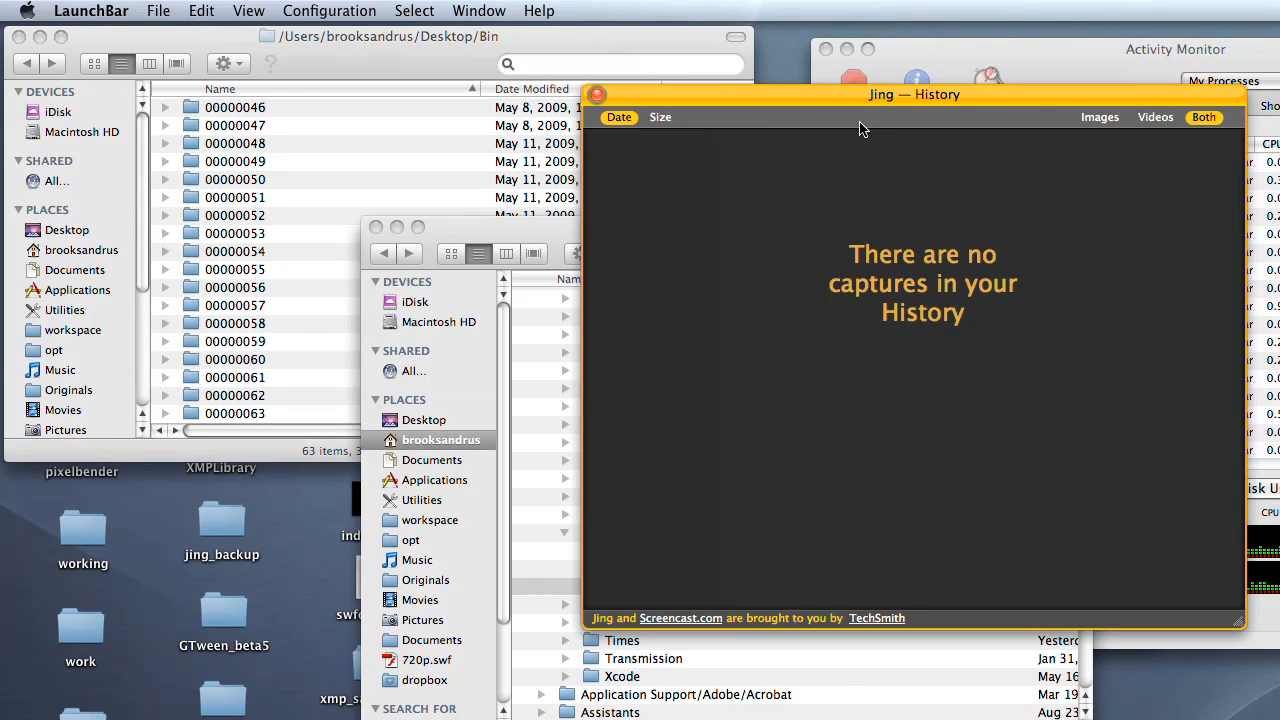
mouse_move(720, 112)
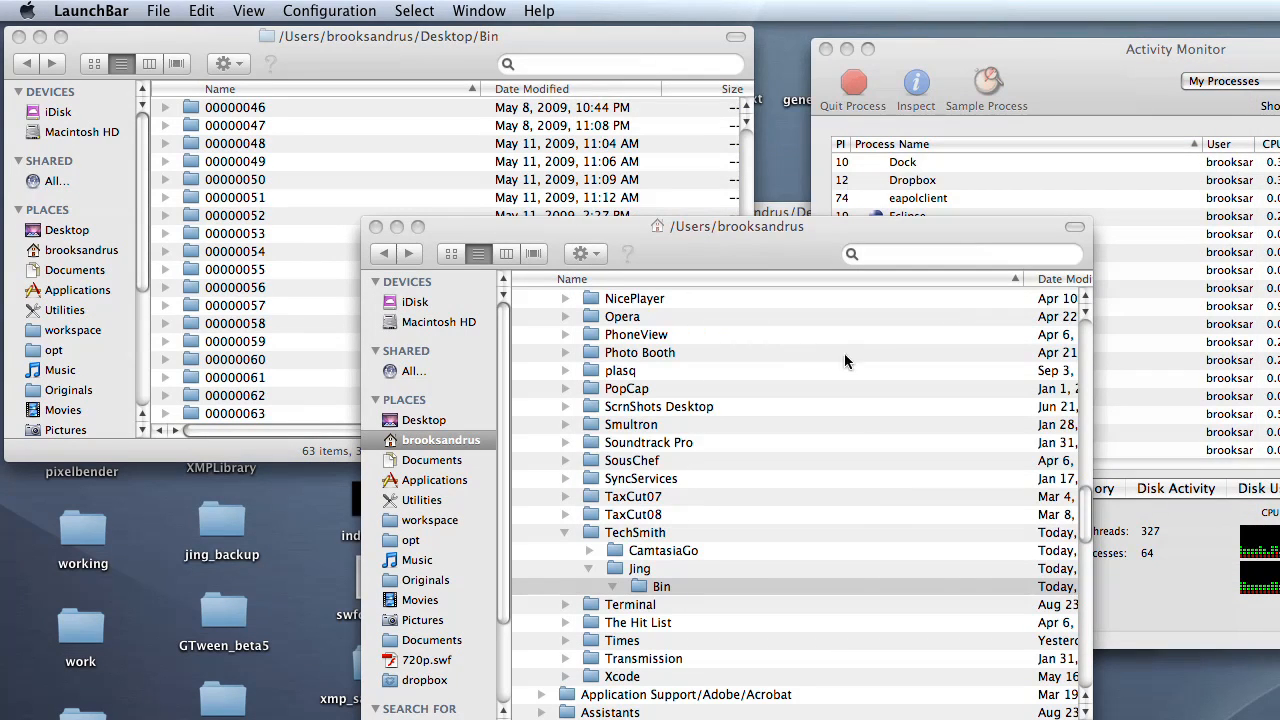
mouse_move(868, 532)
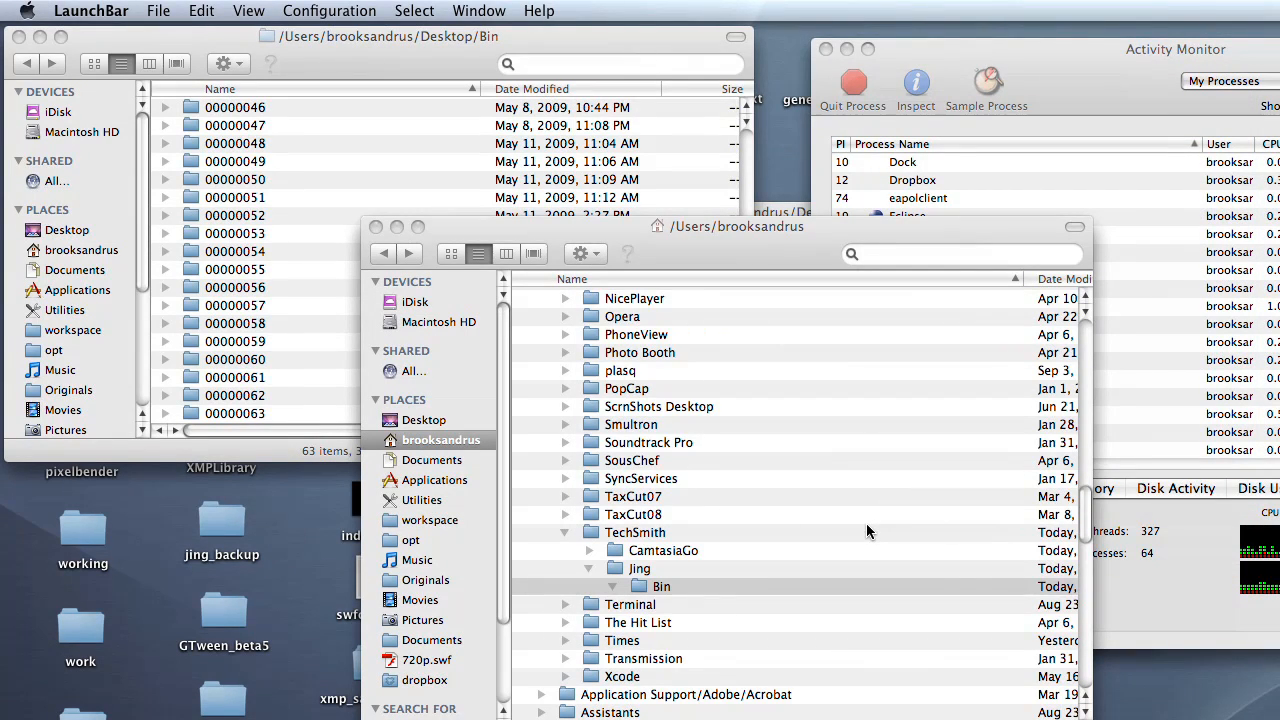
mouse_move(746, 532)
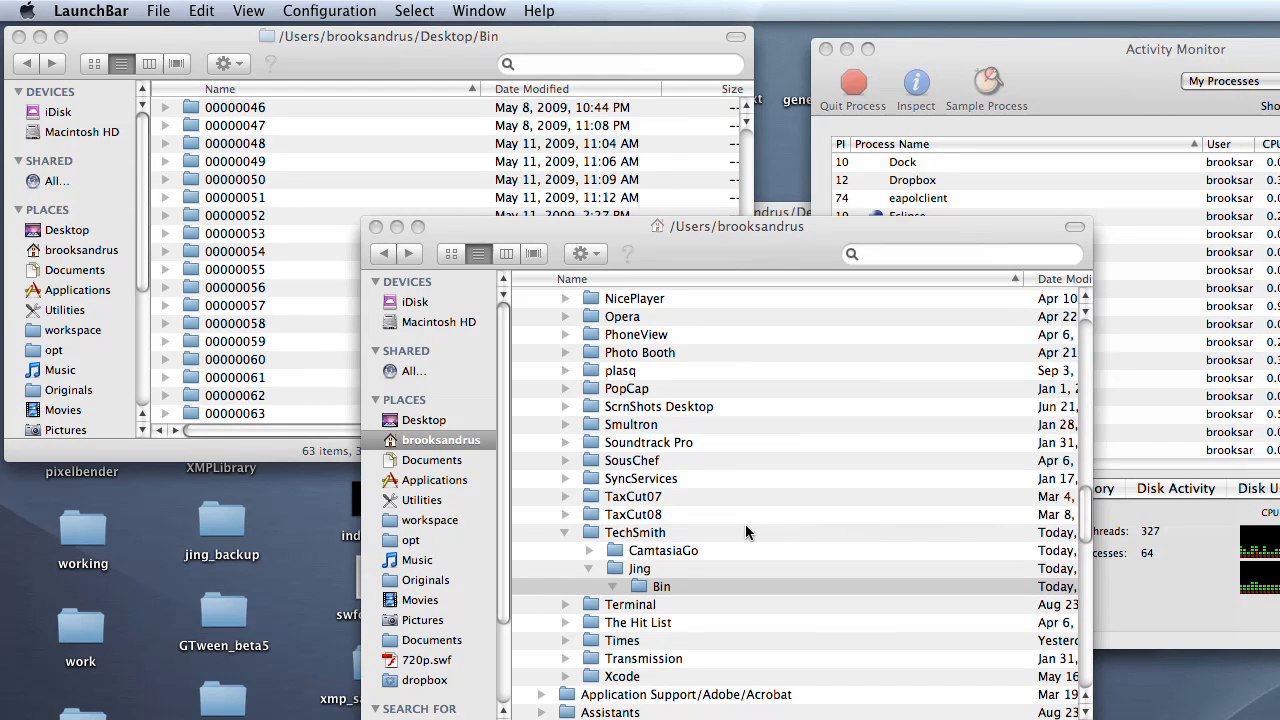
mouse_move(880, 556)
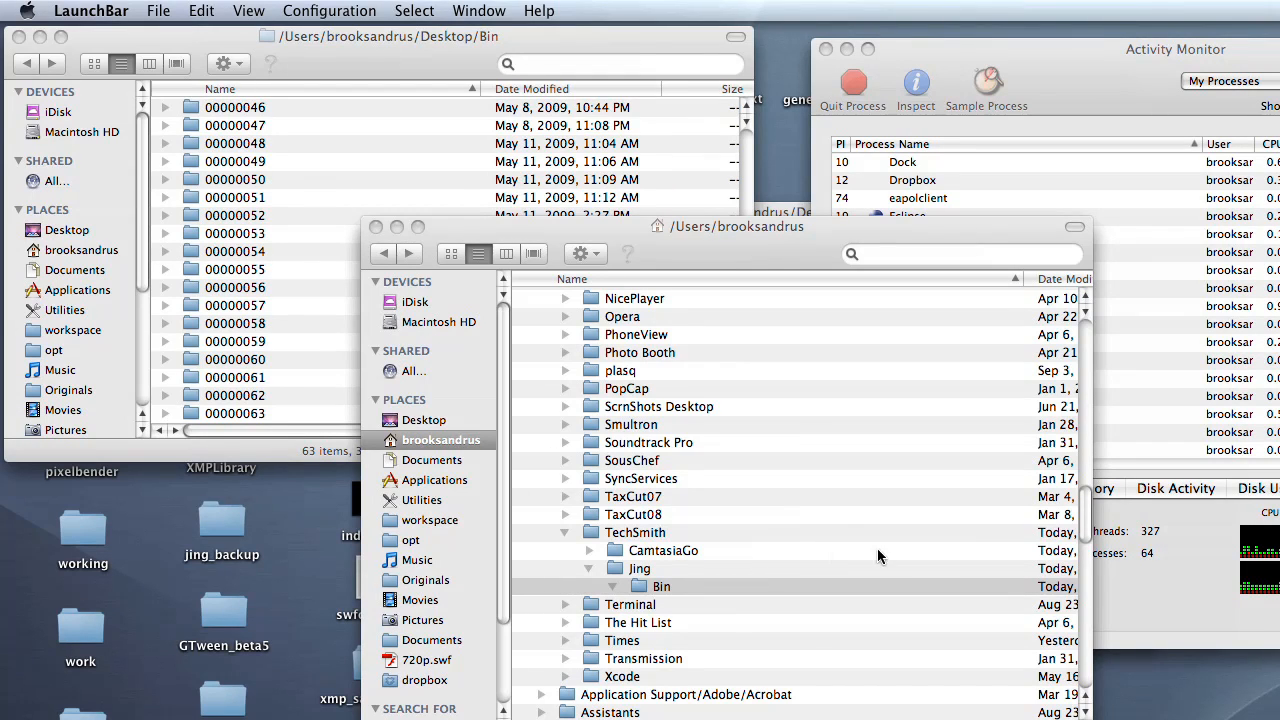
- Move Jing's newly created Bin folder to the Trash and reselect the Jing folder
left_click(732, 12)
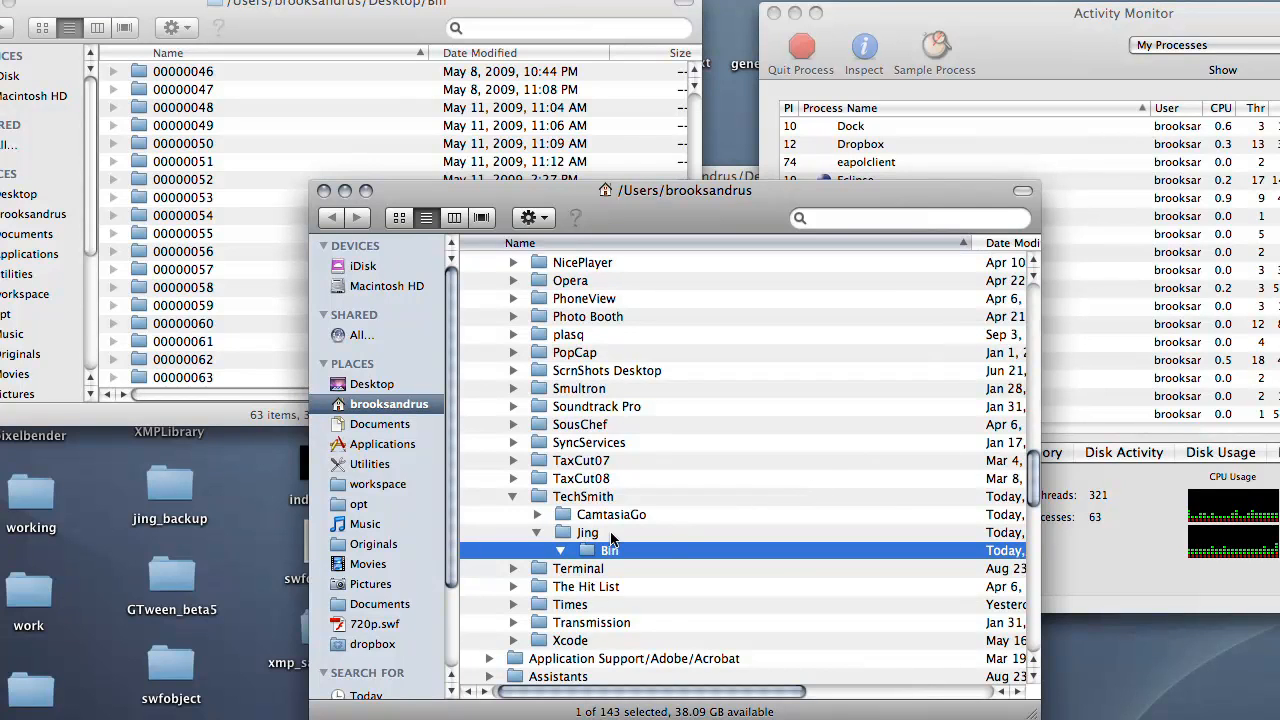
right_click(610, 550)
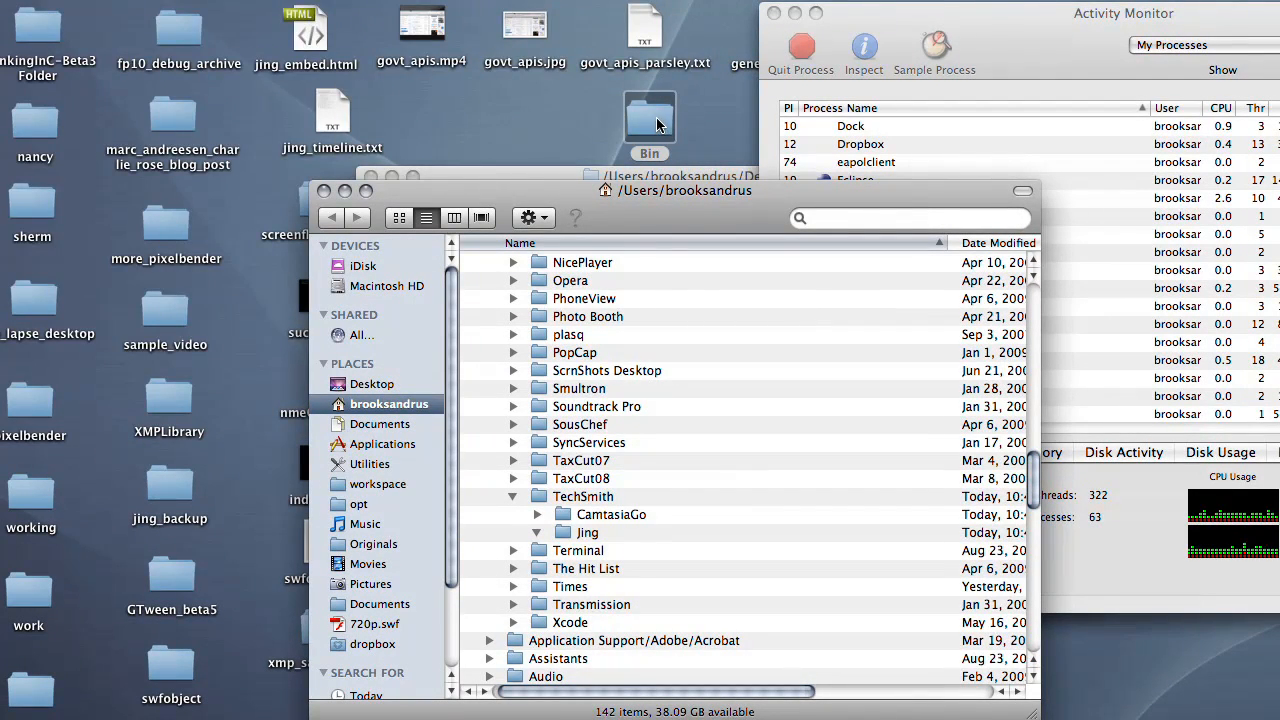
left_click(588, 532)
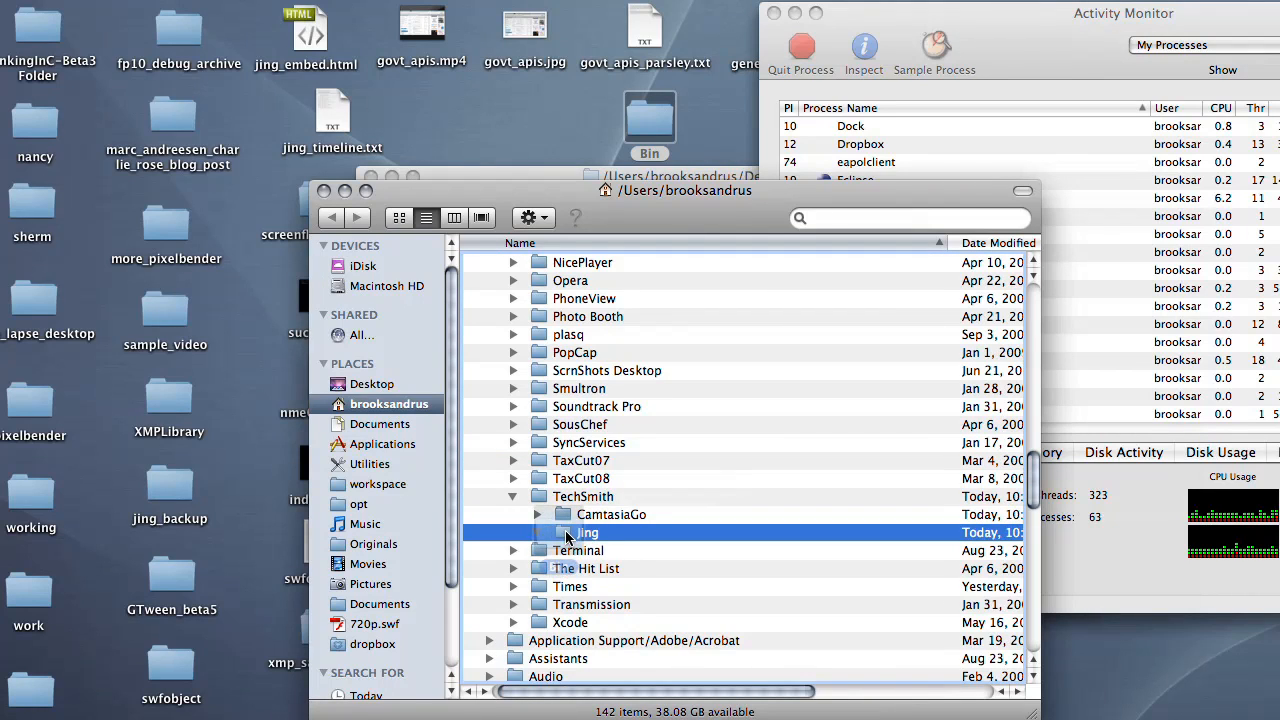
left_click(538, 532)
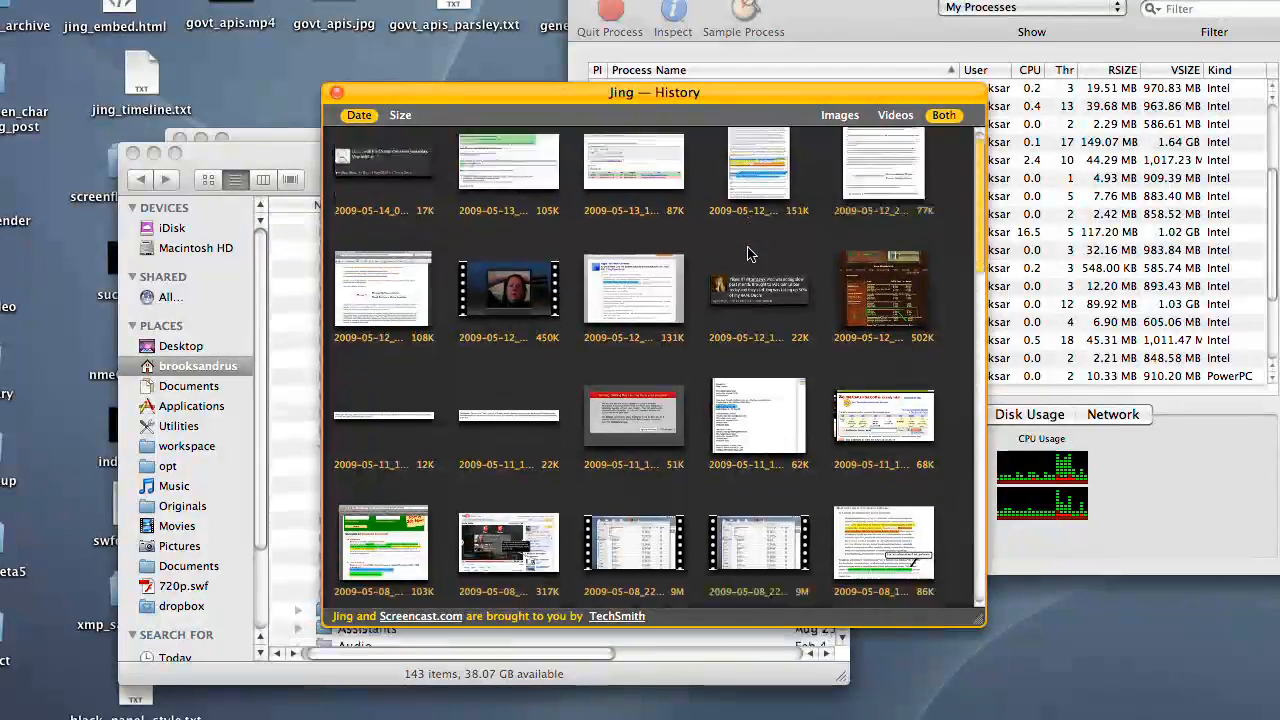
- Scroll through the restored image and video captures in Jing's History window
scroll("down", 3)
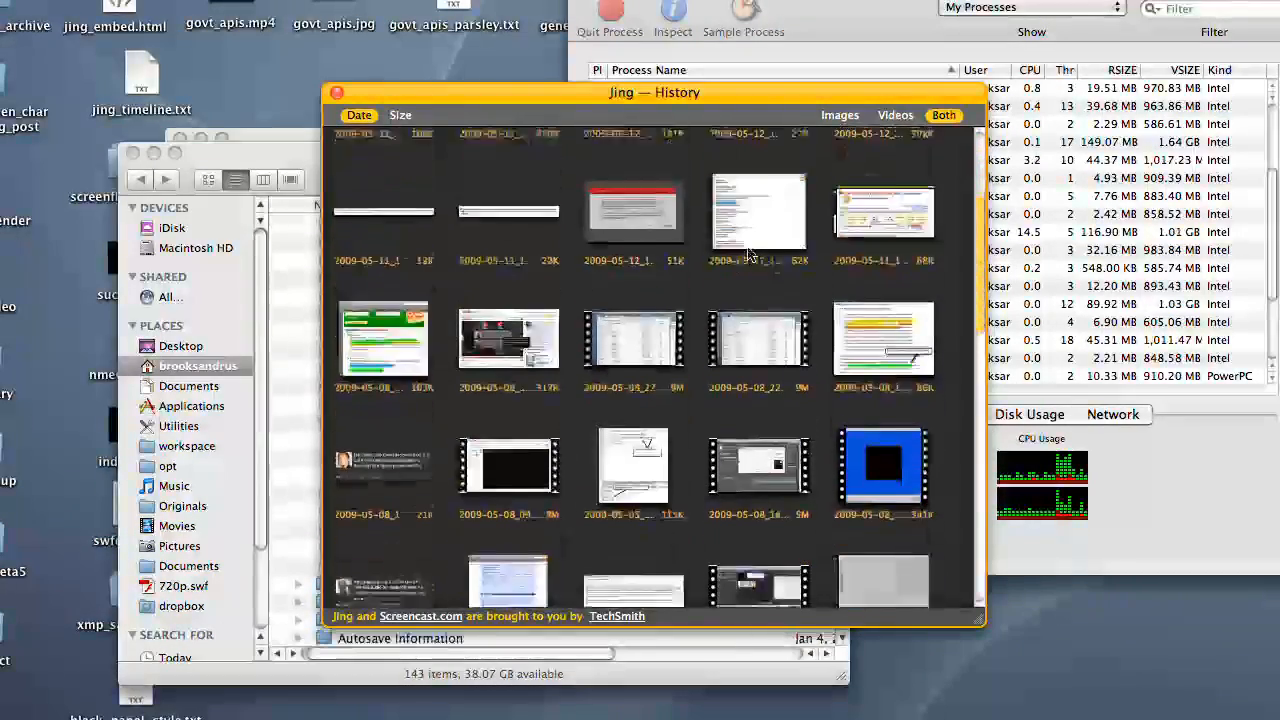
scroll("down", 3)
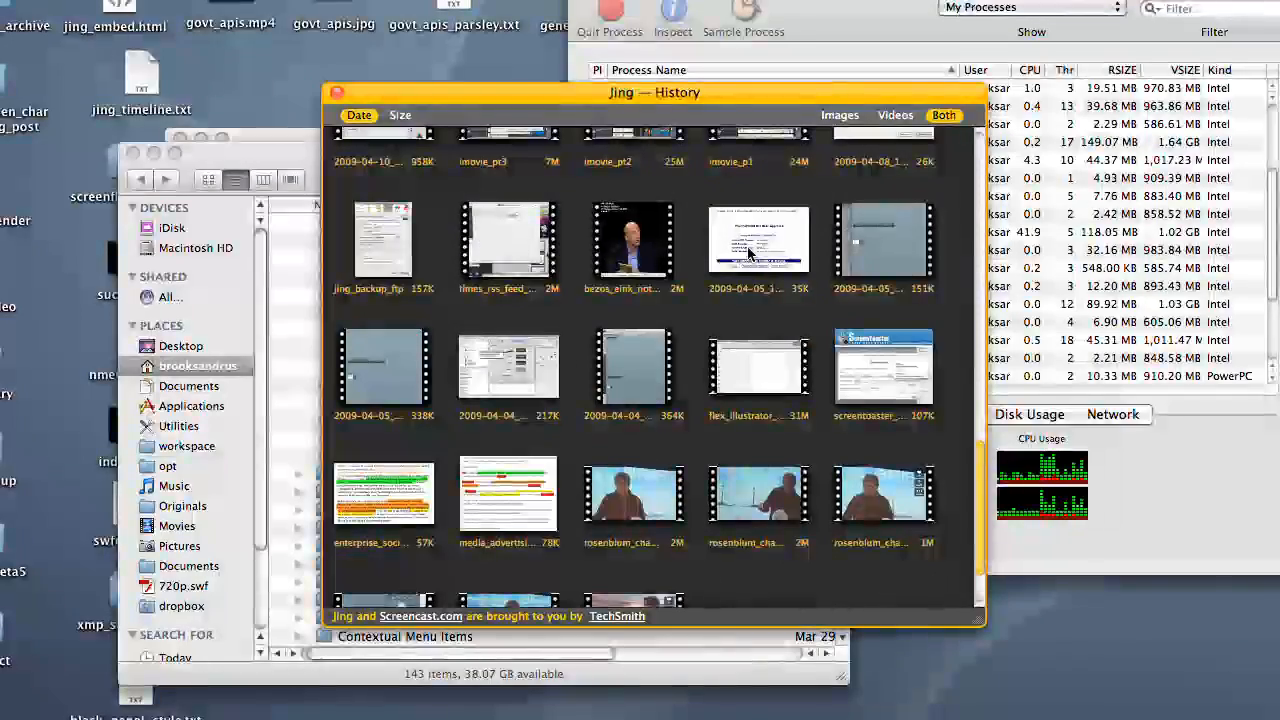
scroll("down", 3)
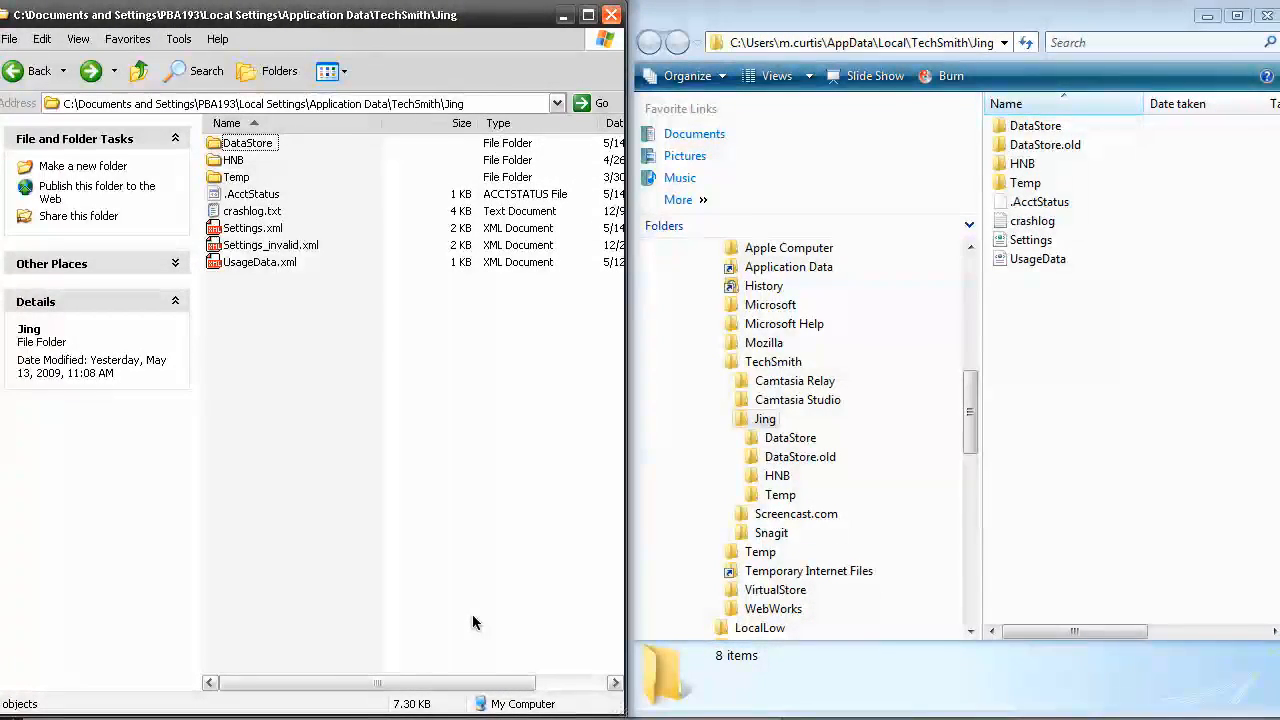
mouse_move(450, 516)
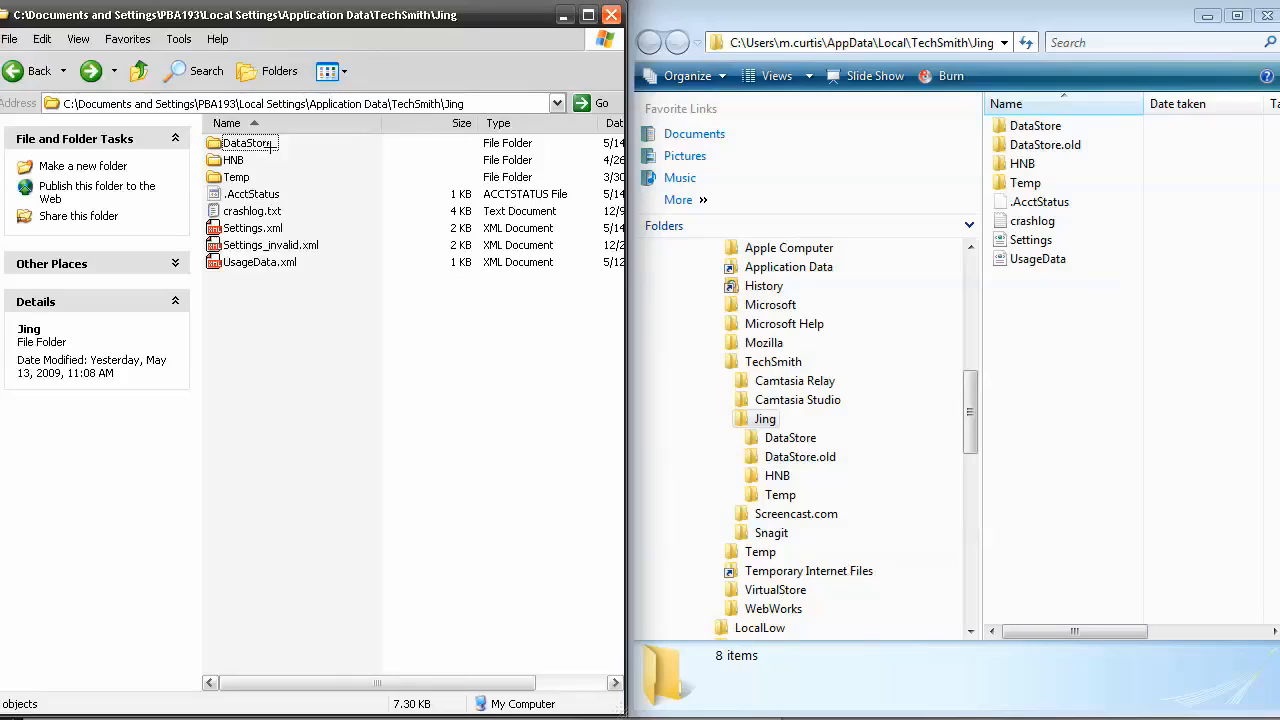
mouse_move(988, 142)
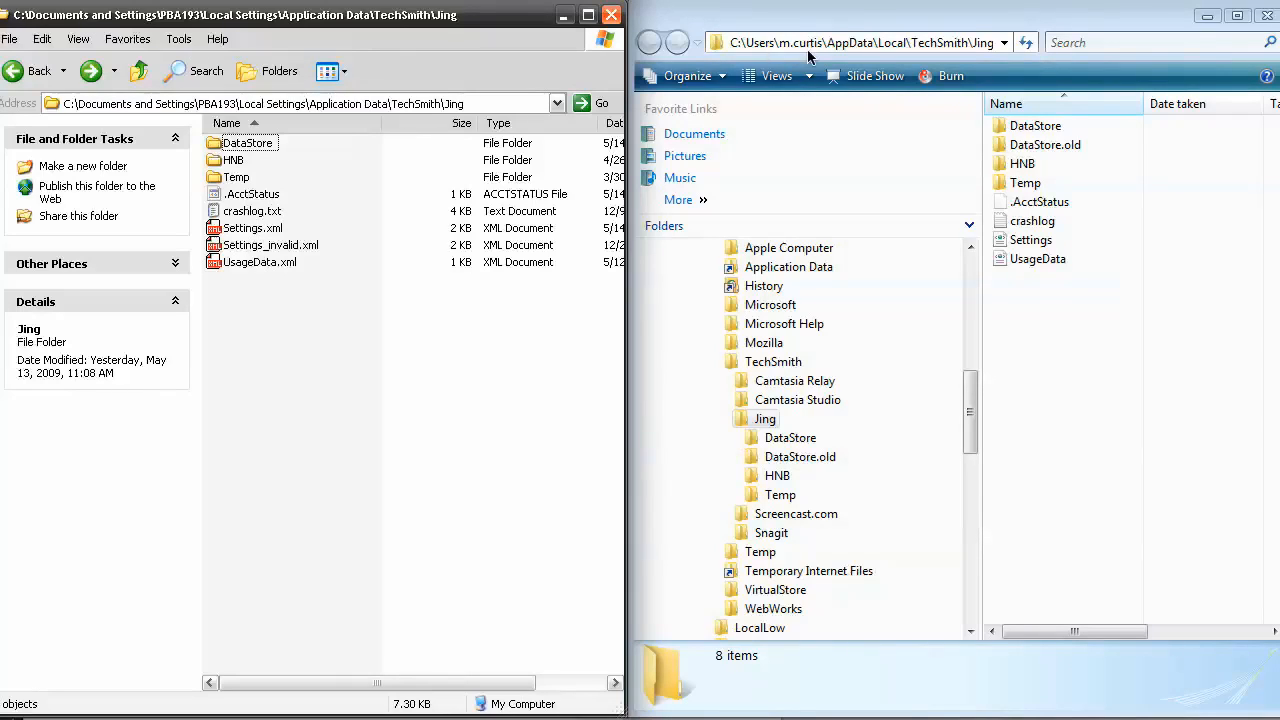
mouse_move(856, 54)
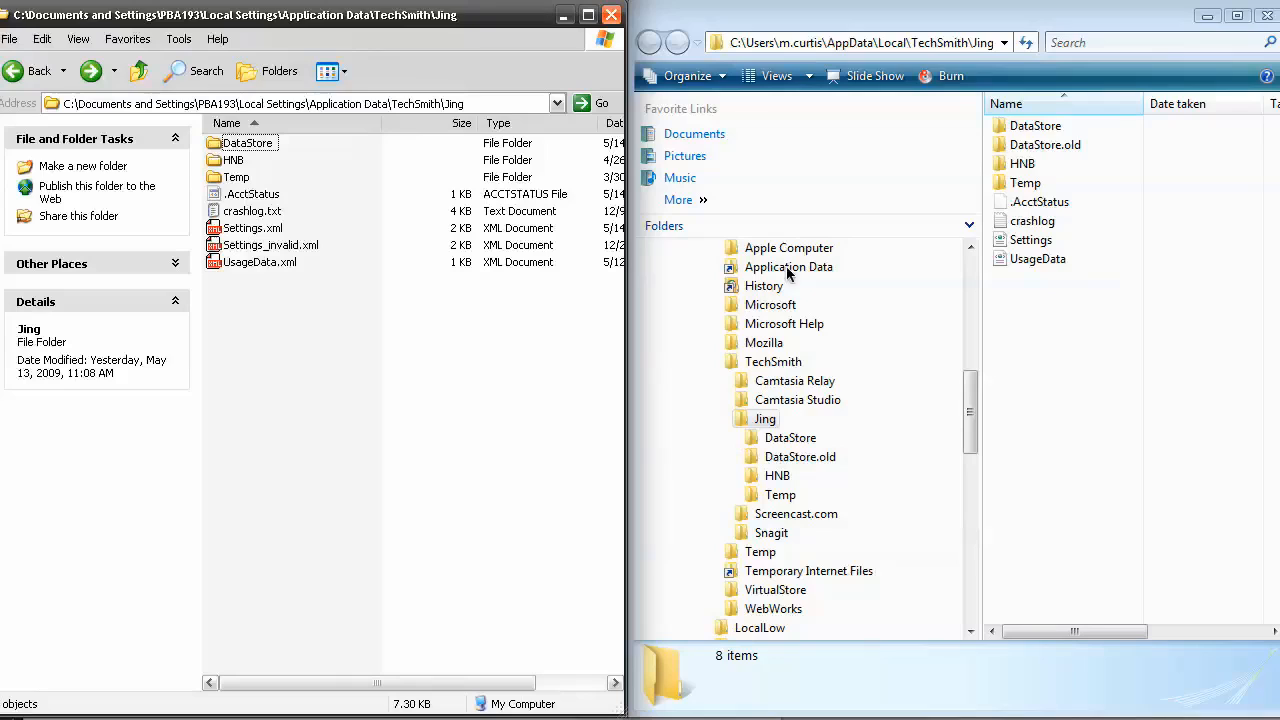
mouse_move(1060, 156)
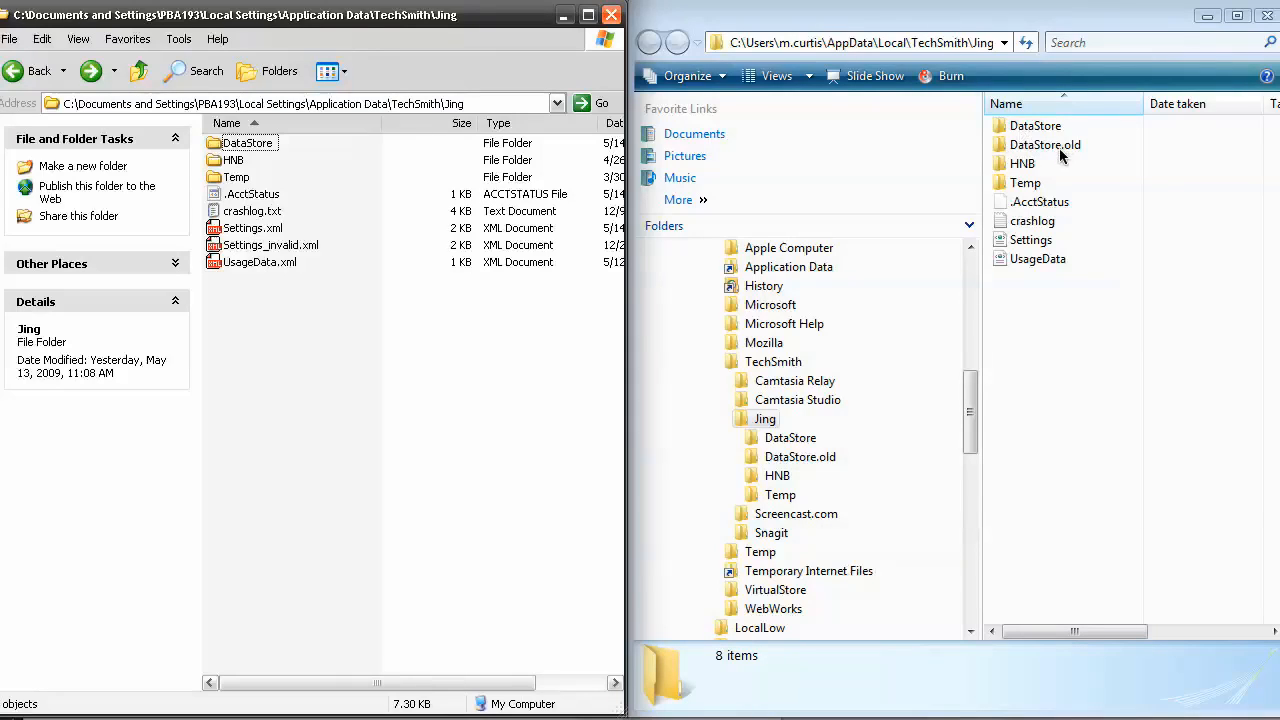
mouse_move(1064, 156)
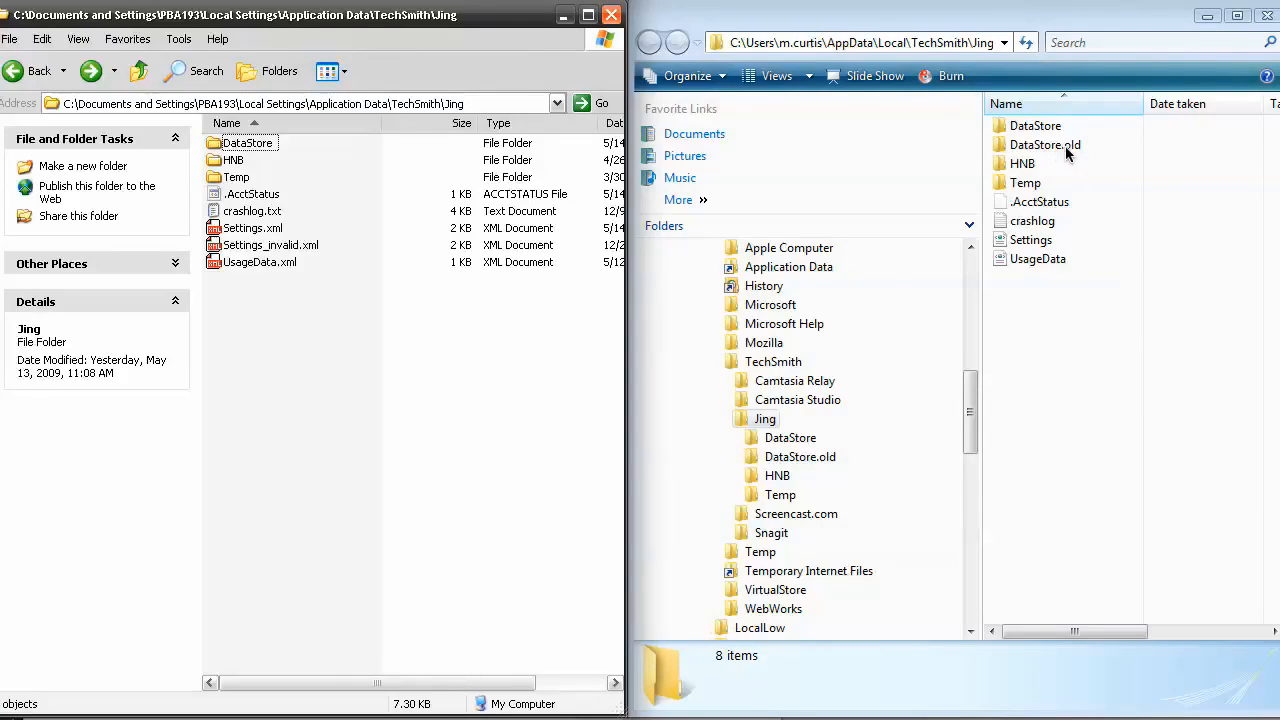
mouse_move(1076, 152)
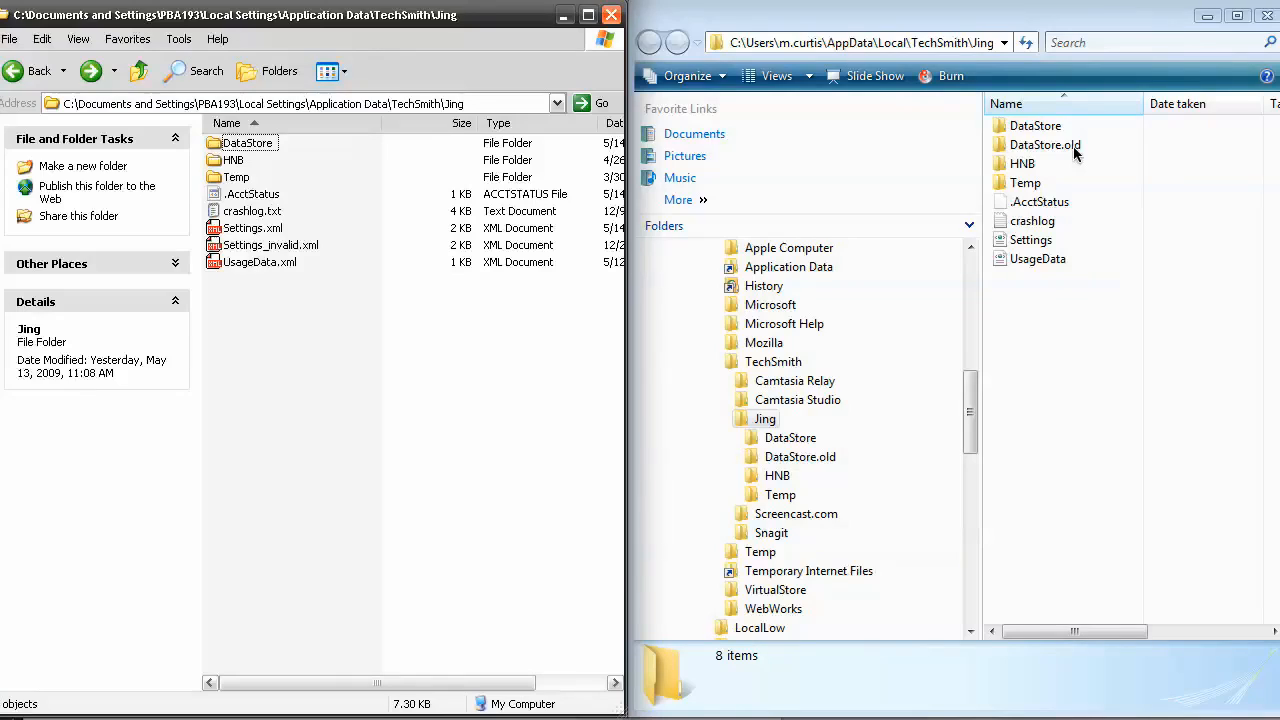